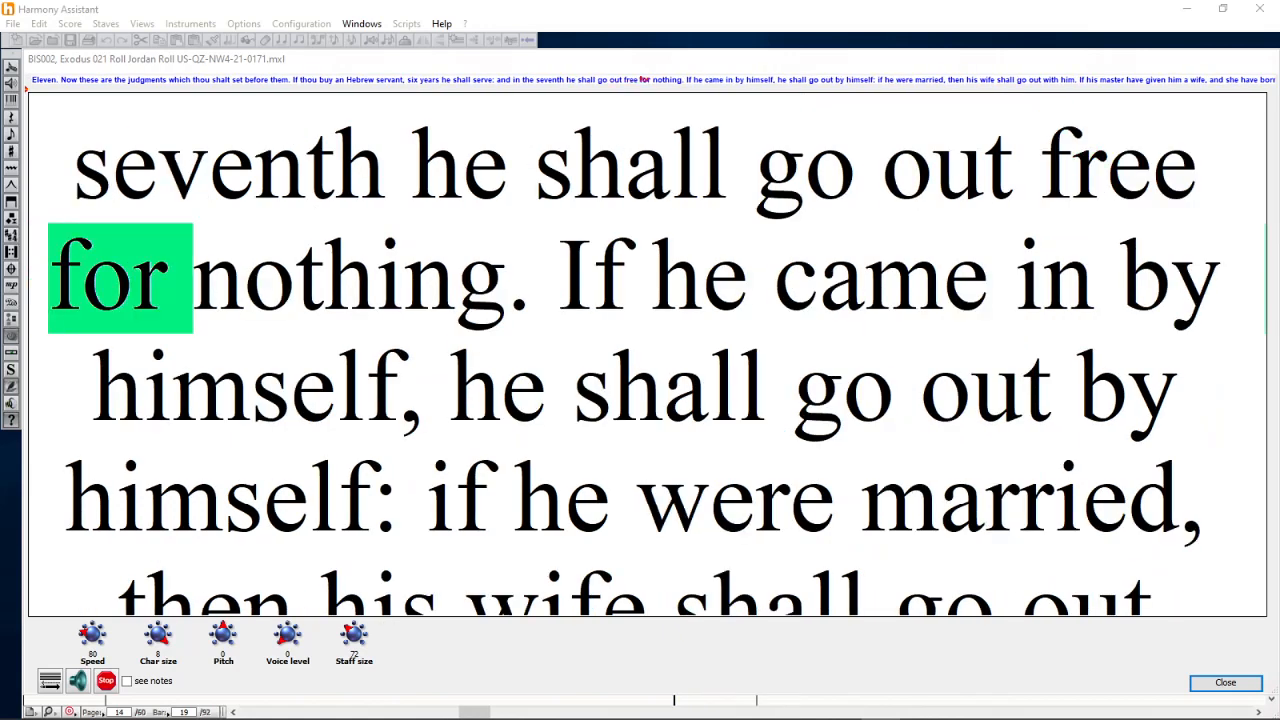
Keep playback running in the lyrics toolbar as the highlight reaches 'if he were married'
click(604, 276)
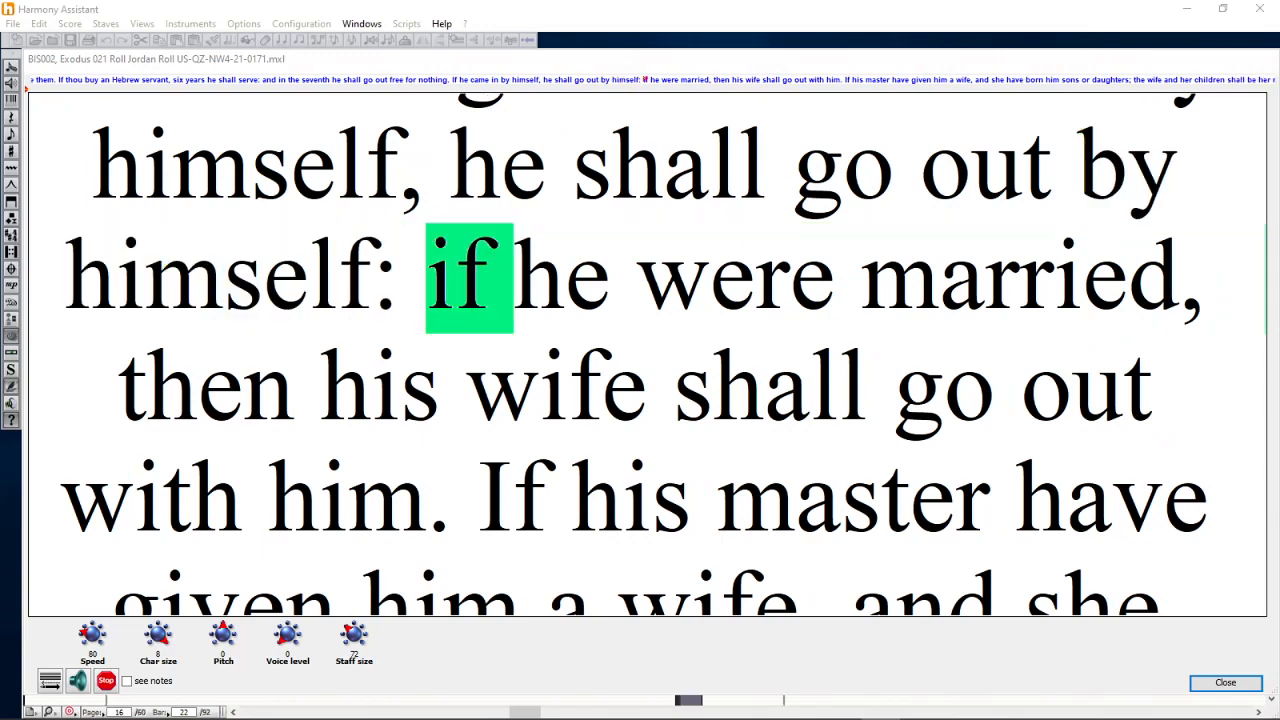
click(748, 278)
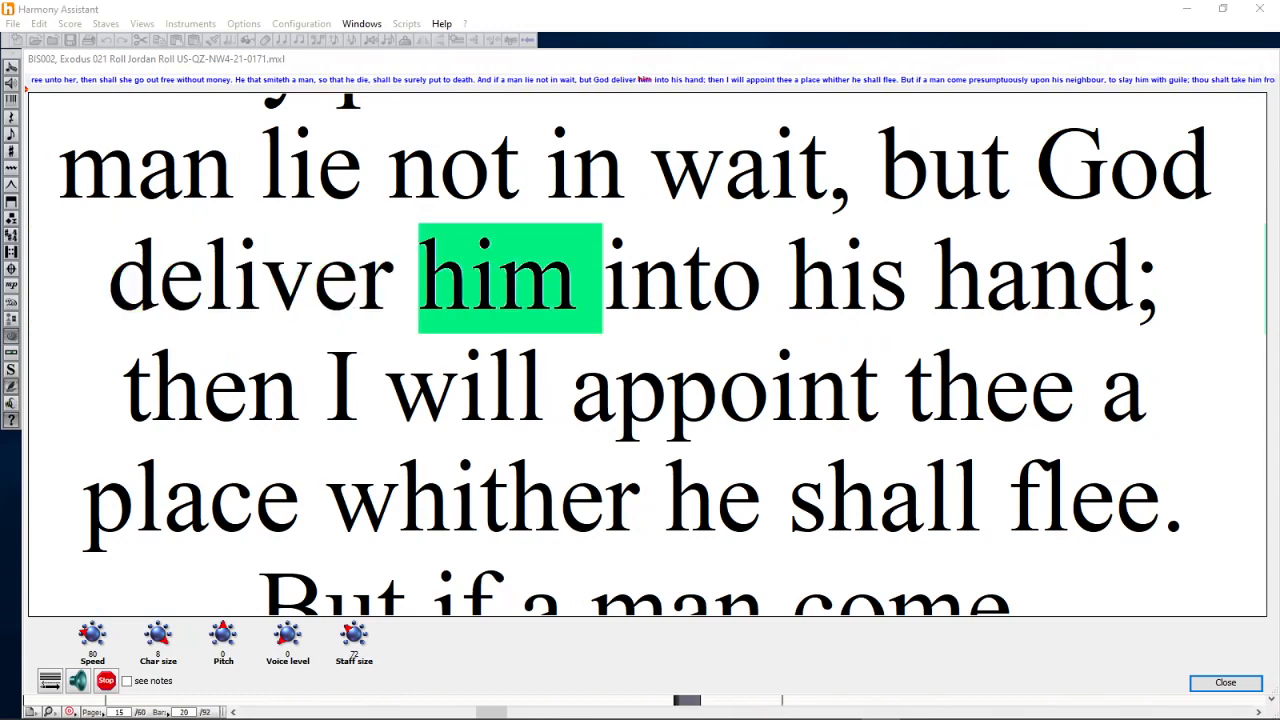
Continue playback through 'God deliver him into his hand' toward 'or if he be found'
click(720, 276)
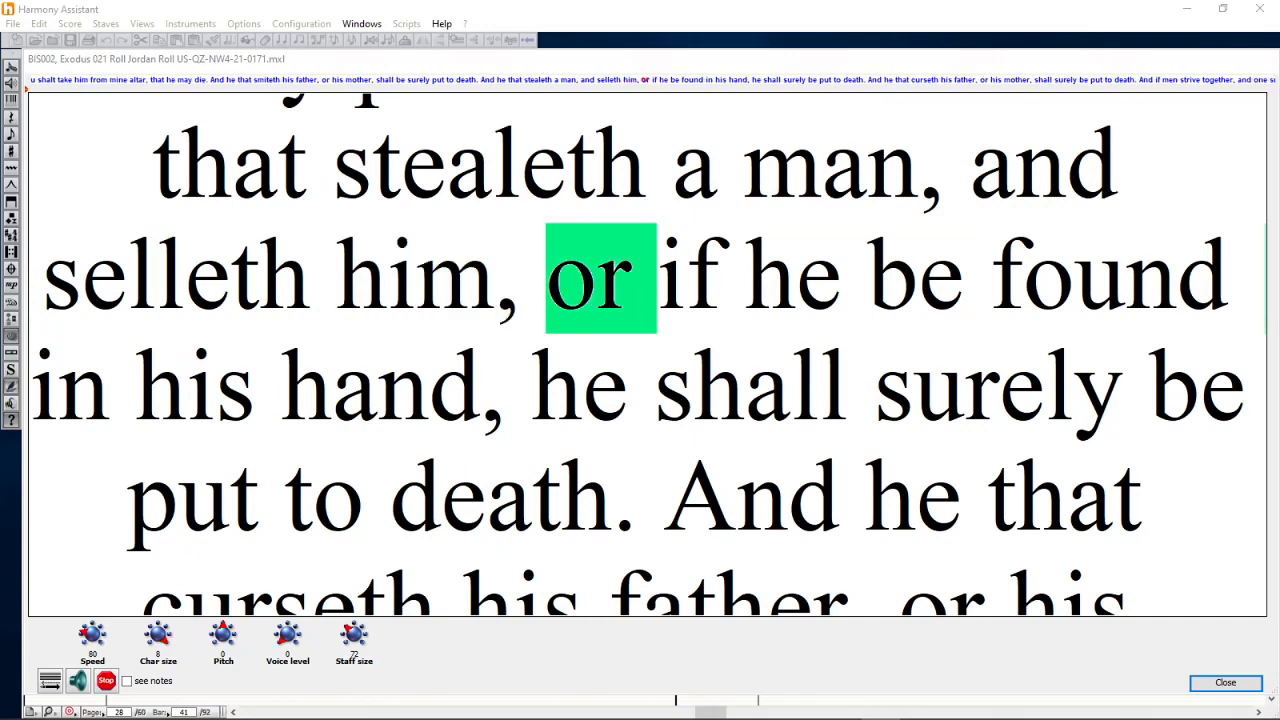
Let playback advance past 'stone or fist,' to 'pay for the loss of his time'
click(700, 278)
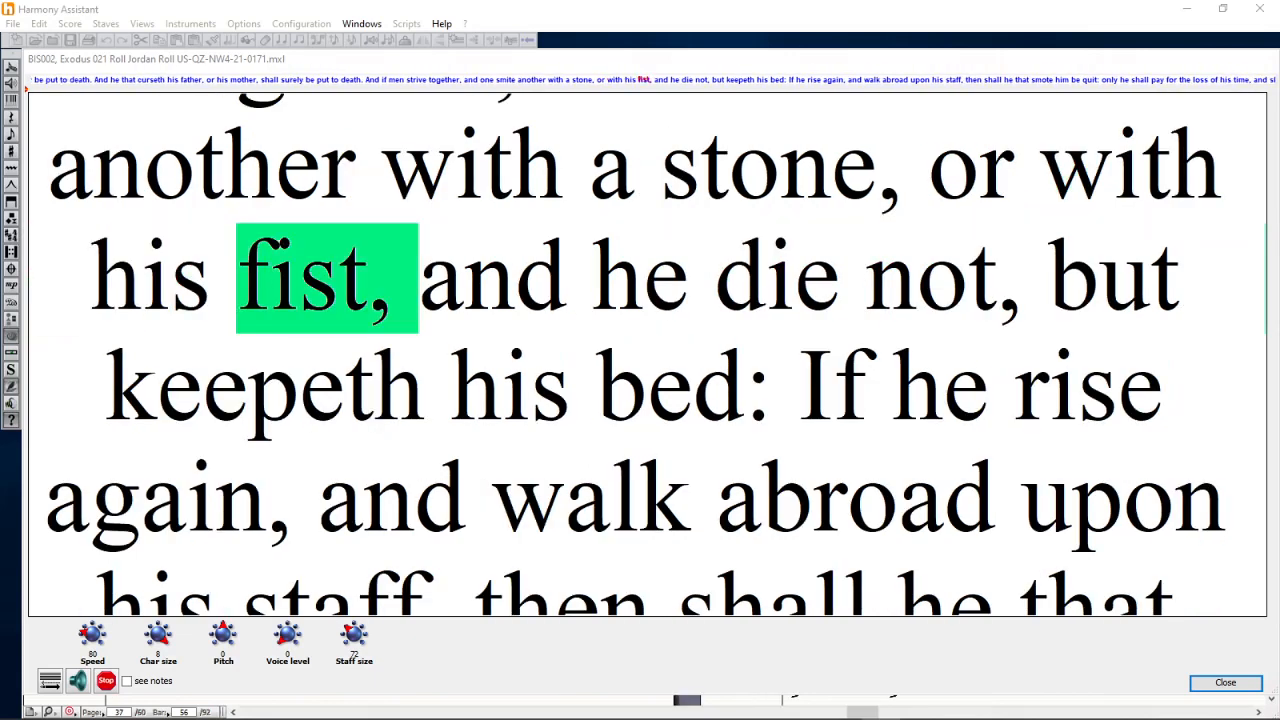
click(652, 278)
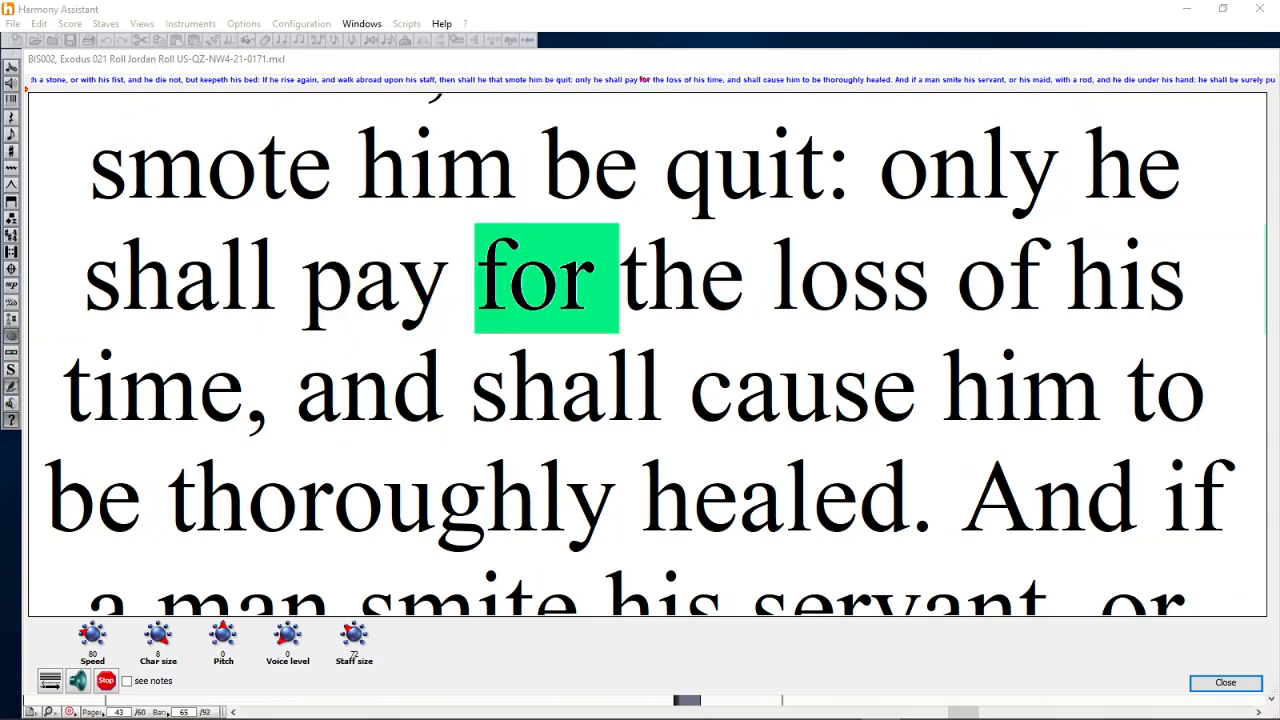
Continue playback until 'loss' in 'pay for the loss of his time' is highlighted
click(860, 276)
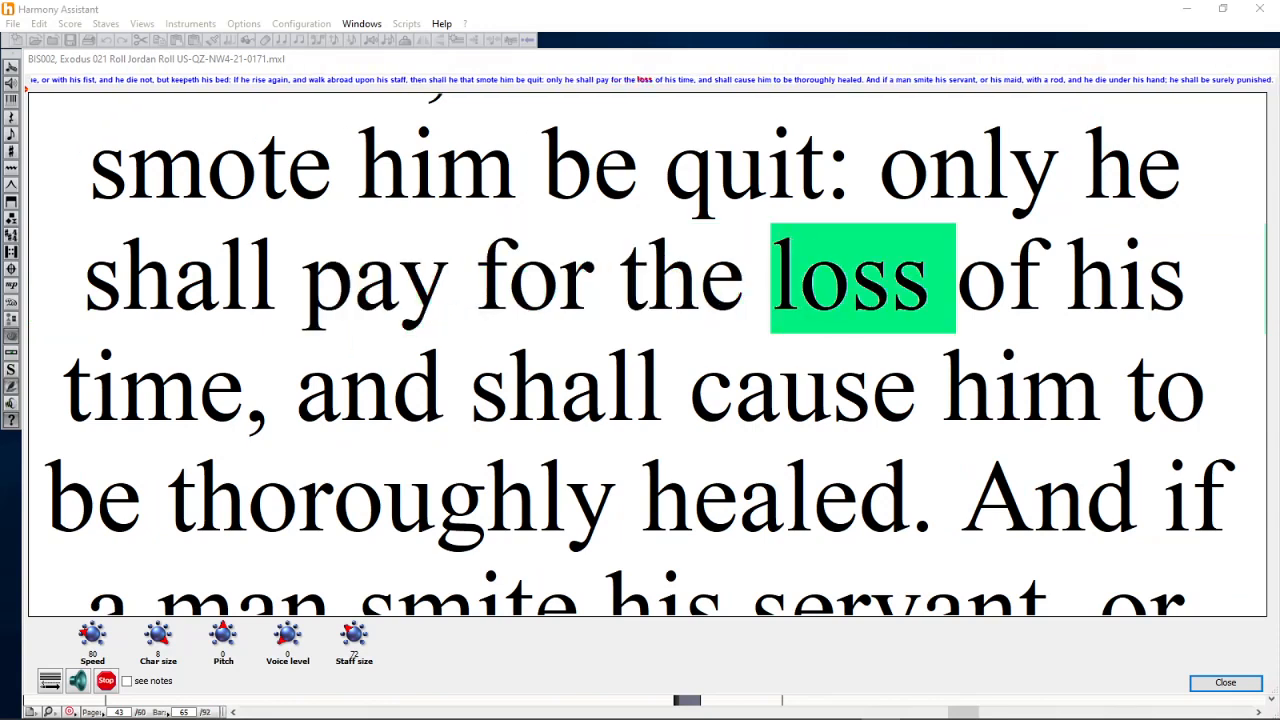